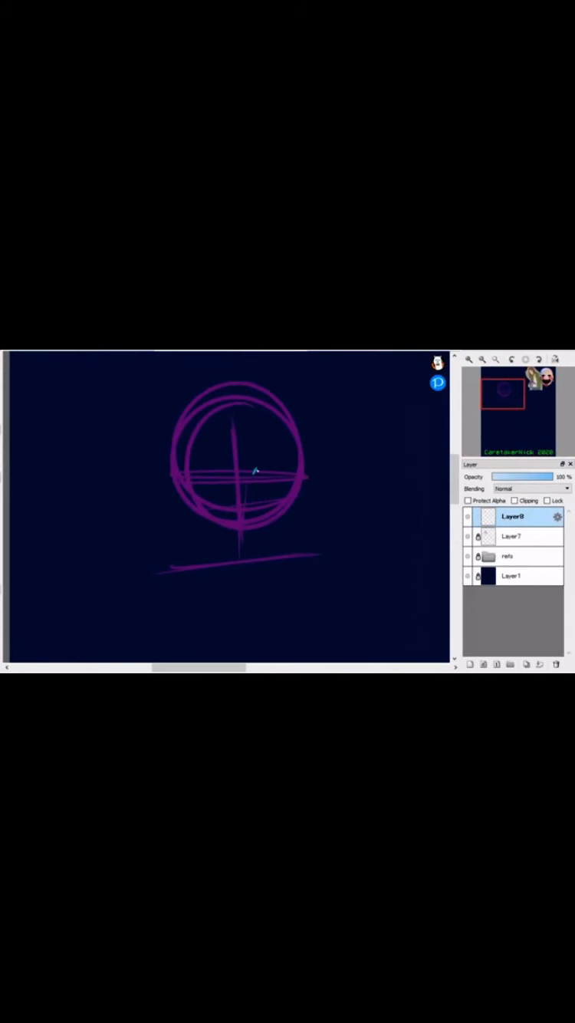
Step: Rough in and refine the purple head construction circles and guide lines
drag(253, 479, 279, 464)
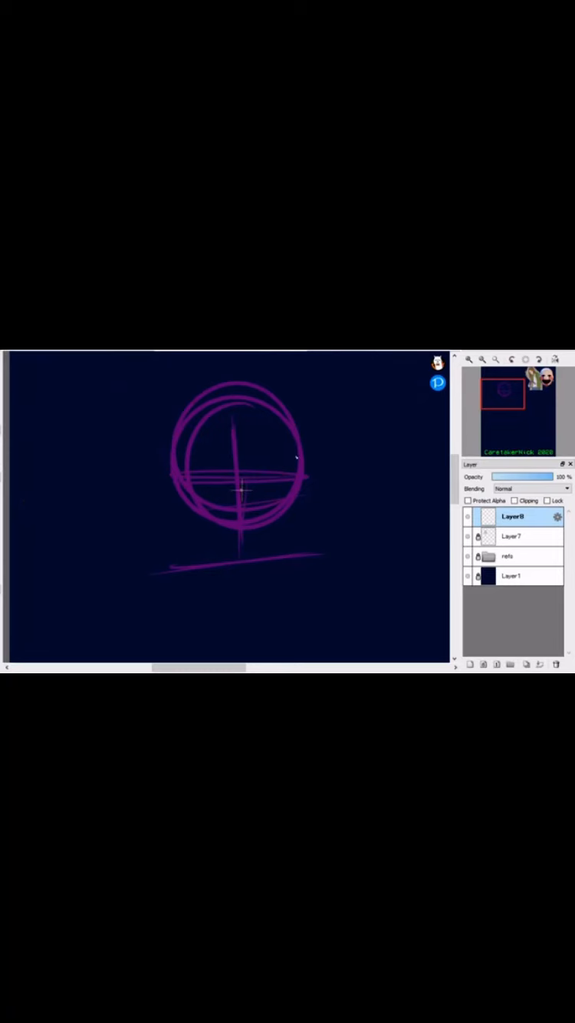
drag(203, 477, 279, 476)
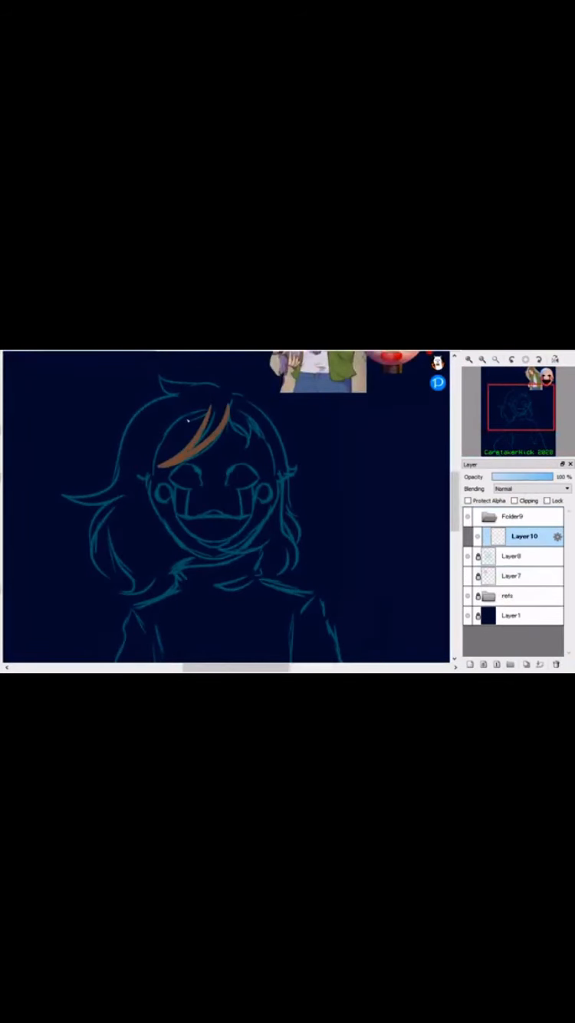
Step: Outline the hair in brown and begin filling the face in pale pink
drag(196, 449, 246, 430)
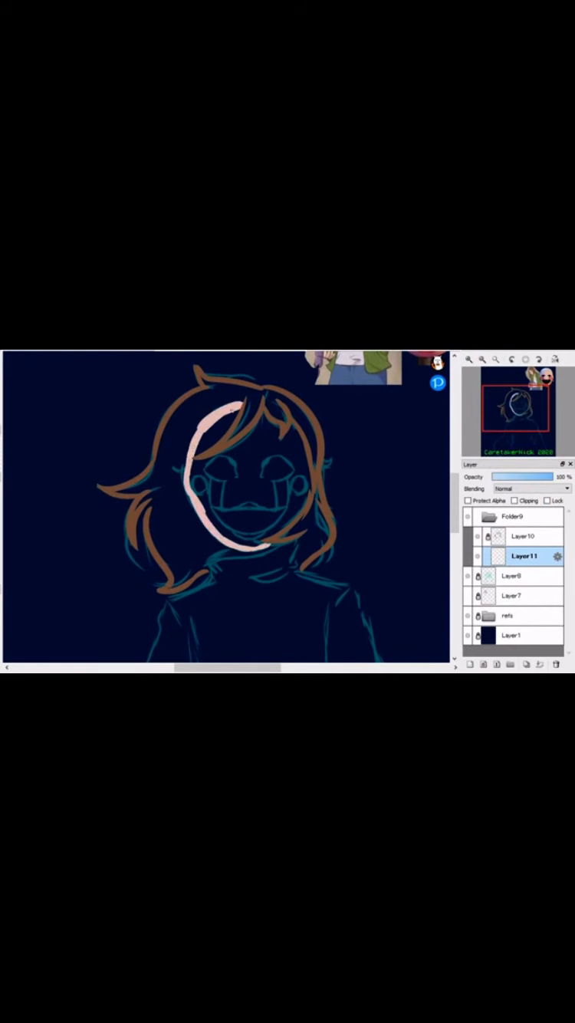
drag(230, 429, 192, 491)
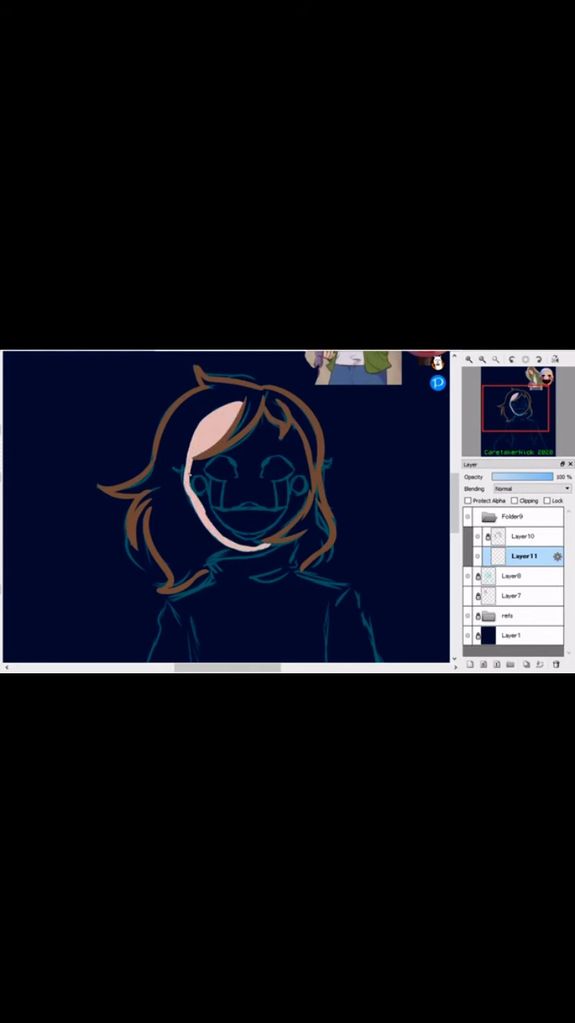
click(523, 536)
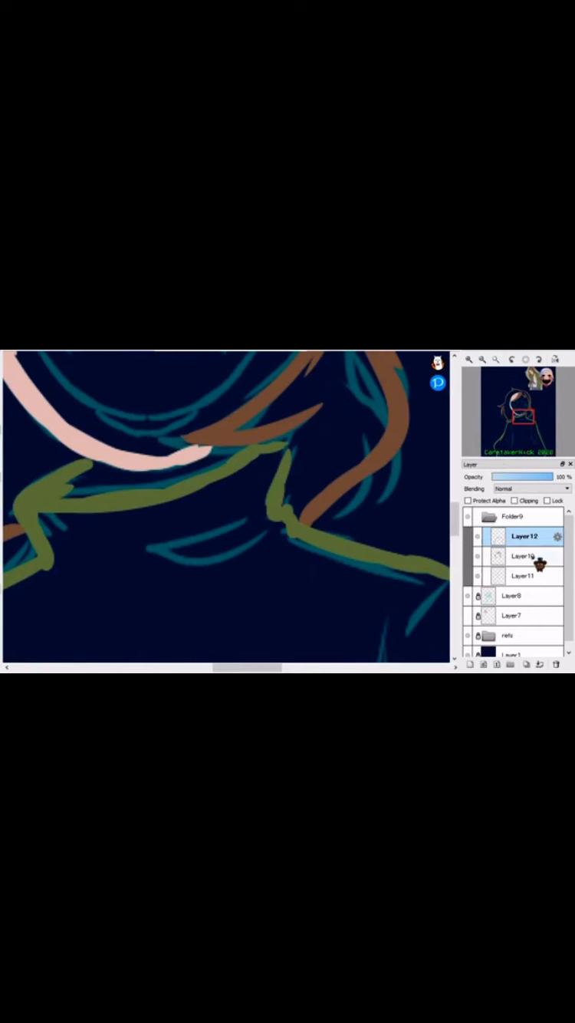
Step: Switch between the face and hair colour layers to fill them with flat colour
click(524, 576)
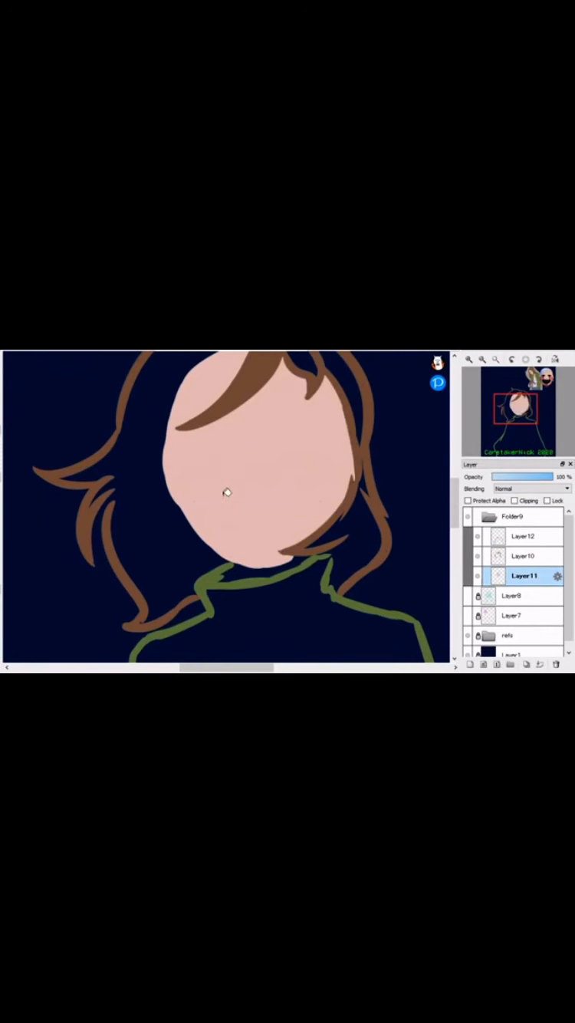
click(523, 556)
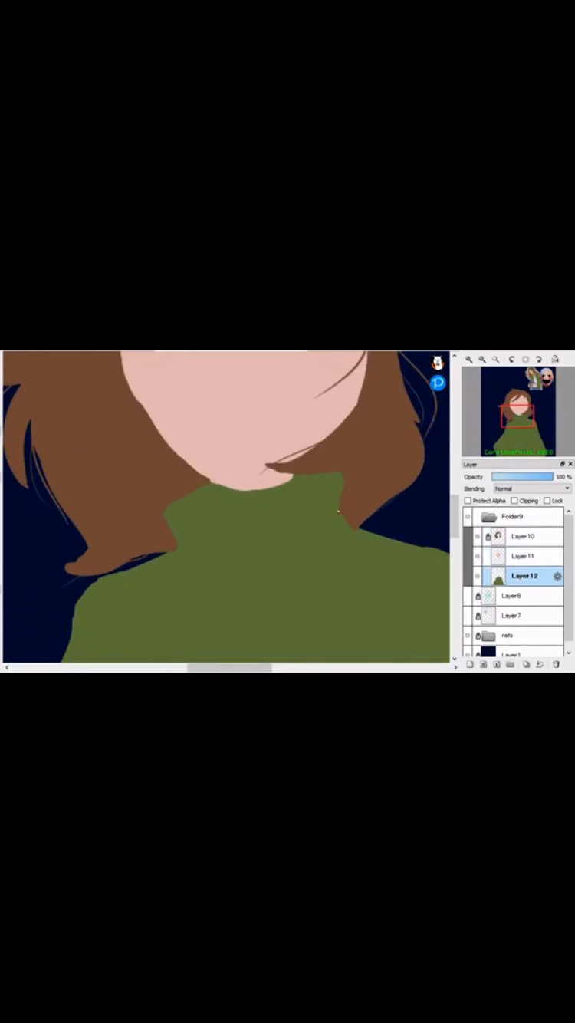
Step: Select the layer for painting skin-toned ears and stray hair strands
click(523, 536)
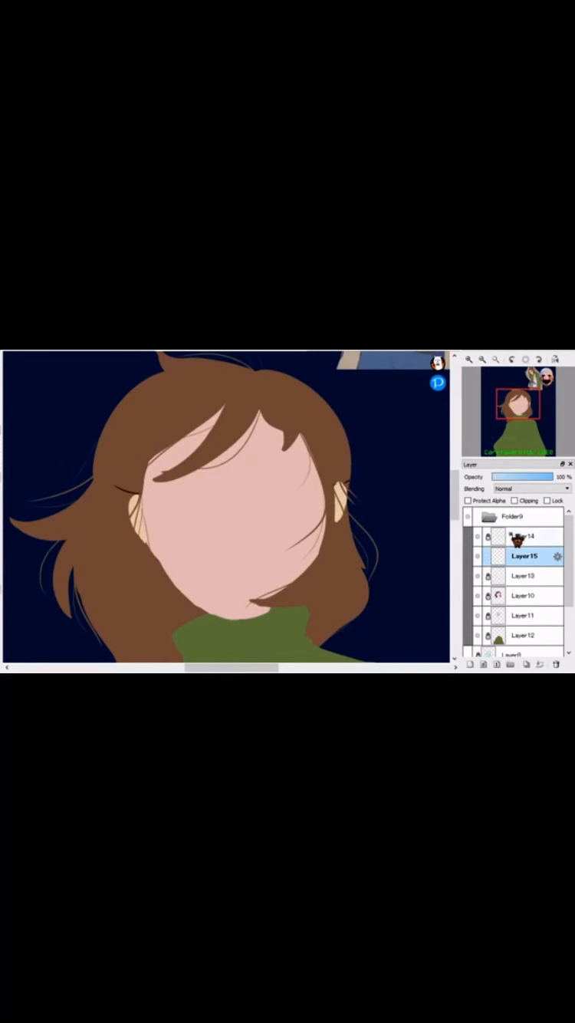
click(523, 536)
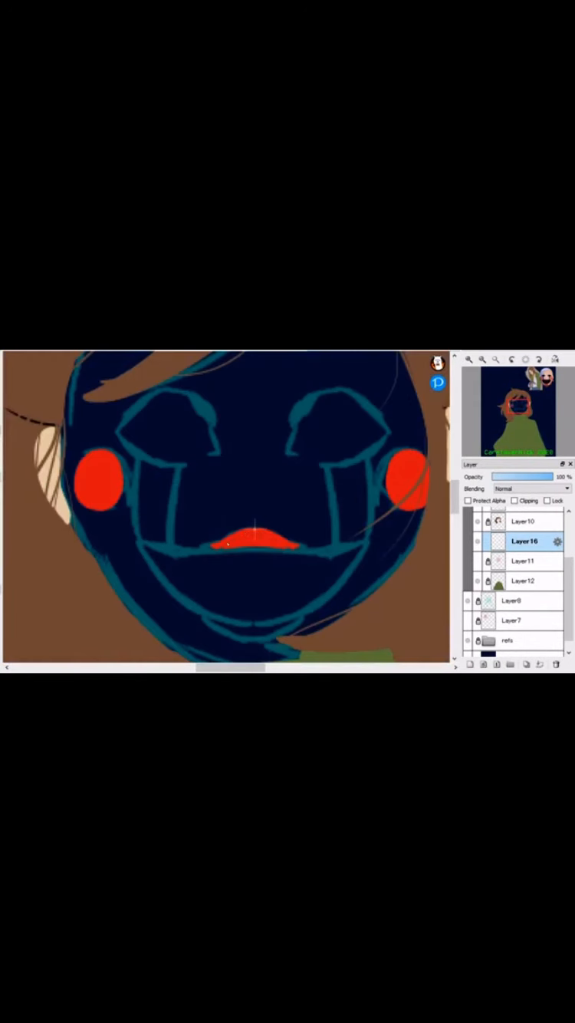
Step: Paint the red lips of the Puppet face paint
drag(230, 541, 260, 629)
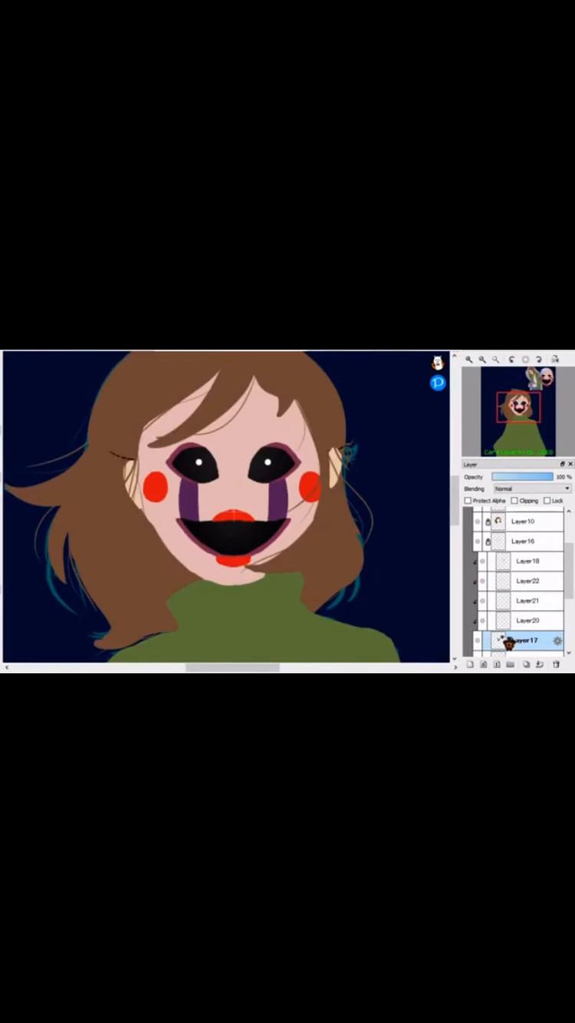
Step: Add a new layer among the face paint layers and enable Clipping
click(514, 500)
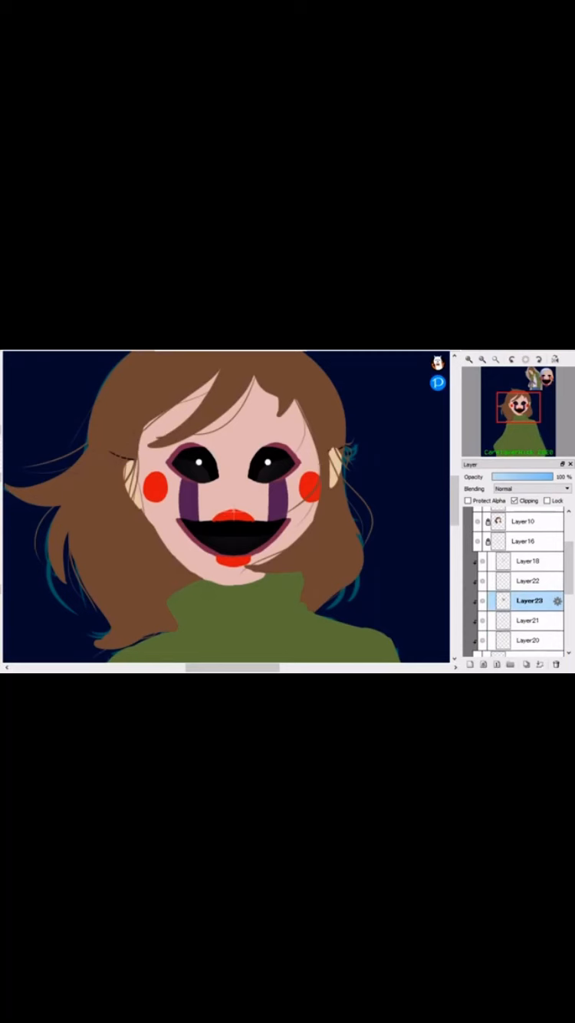
click(256, 402)
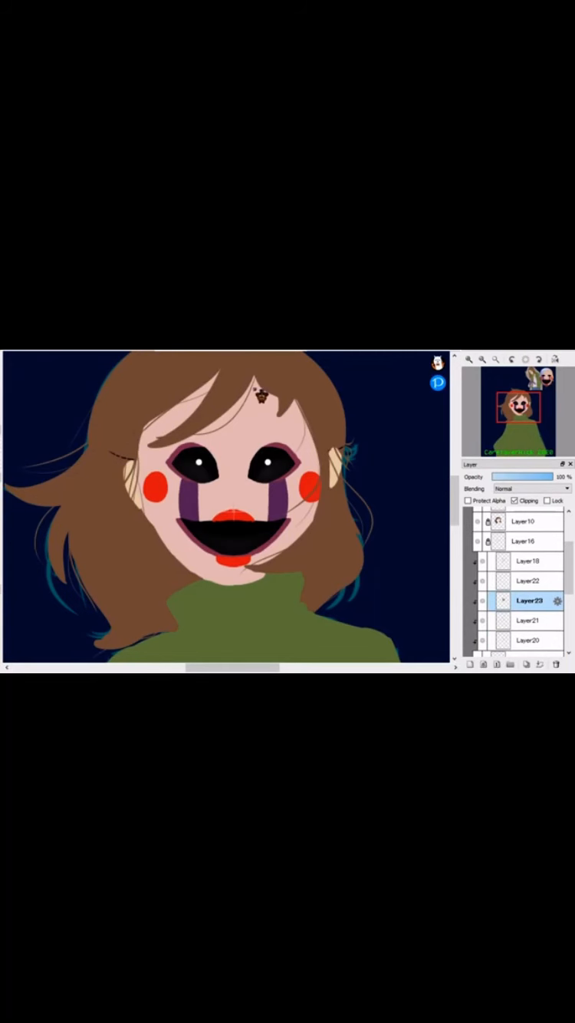